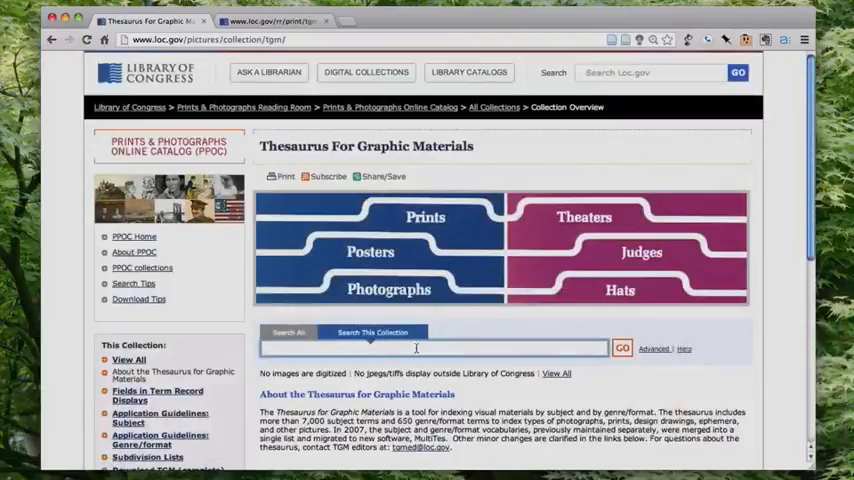
Step: Search the thesaurus collection for 'ships', returning 139 results headed by Ships and Sailing ships
{"action": "type", "text": "ships"}
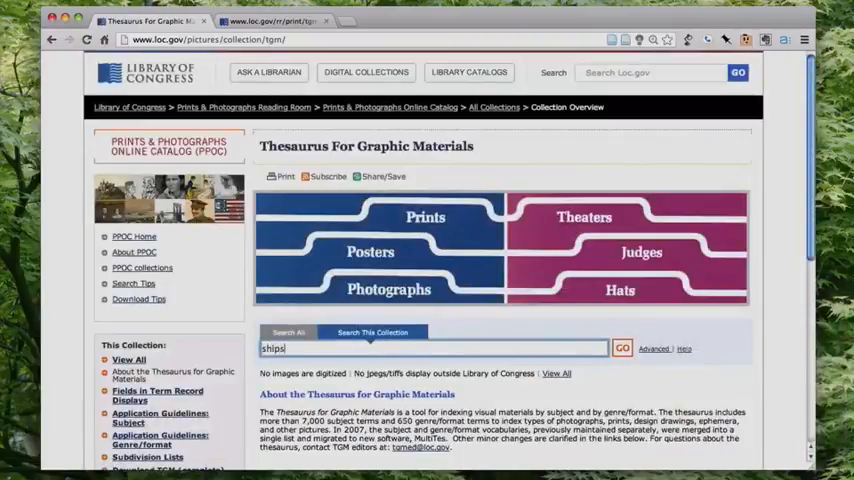
{"action": "left_click", "coordinate": [622, 348]}
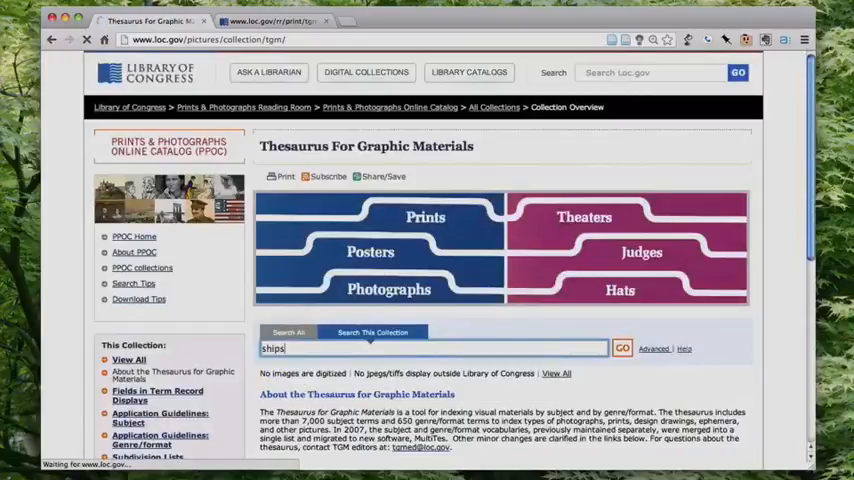
{"action": "left_click", "coordinate": [622, 348]}
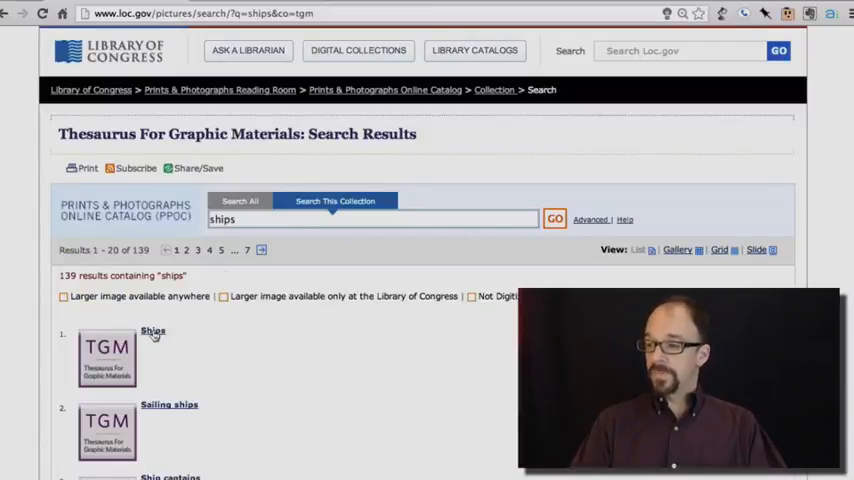
Step: View the Ships record with its facet note, scope note, broader and narrower terms
{"action": "left_click", "coordinate": [152, 332]}
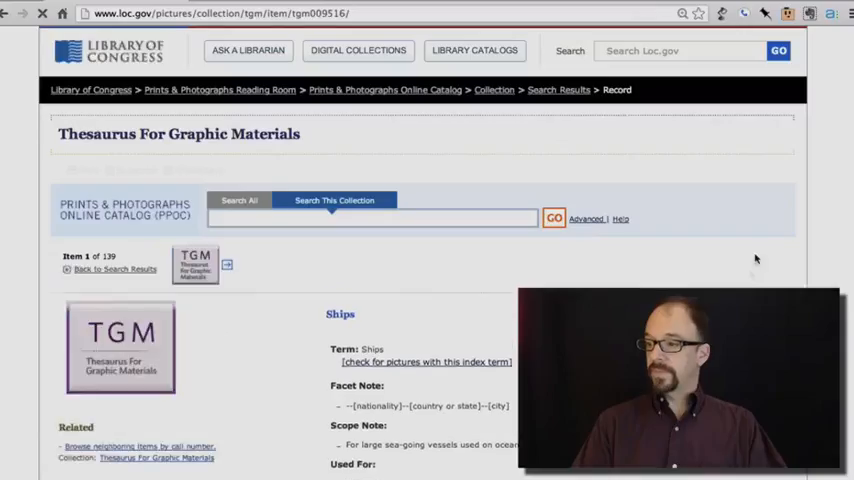
{"action": "scroll", "scroll_direction": "down", "scroll_amount": 3}
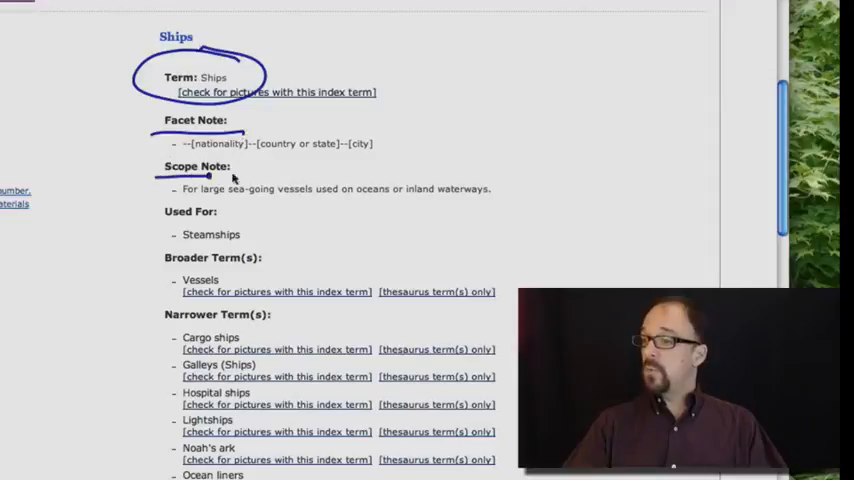
{"action": "mouse_move", "coordinate": [436, 212]}
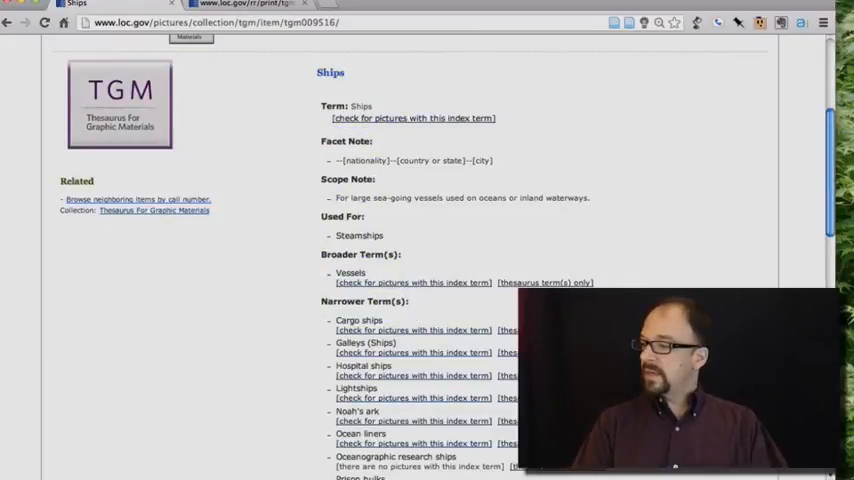
Step: Review the Related Term(s) list, then go back to the single Sailing ships search result
{"action": "scroll", "scroll_direction": "down", "scroll_amount": 3}
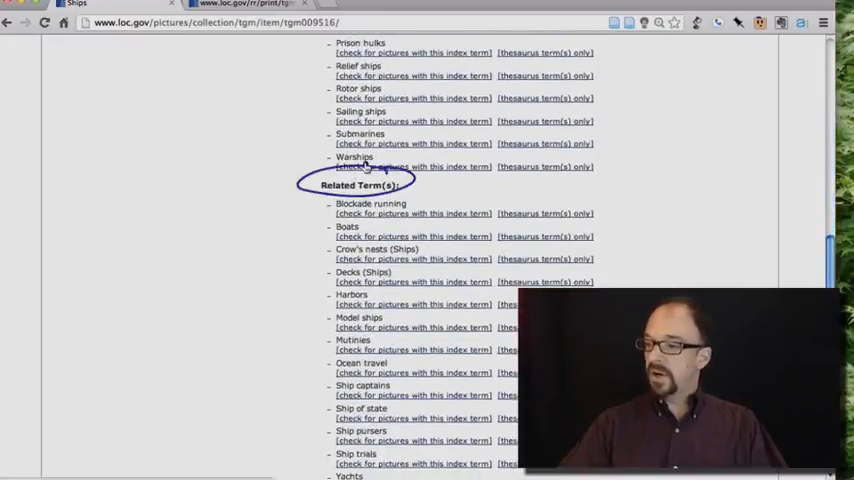
{"action": "mouse_move", "coordinate": [100, 132]}
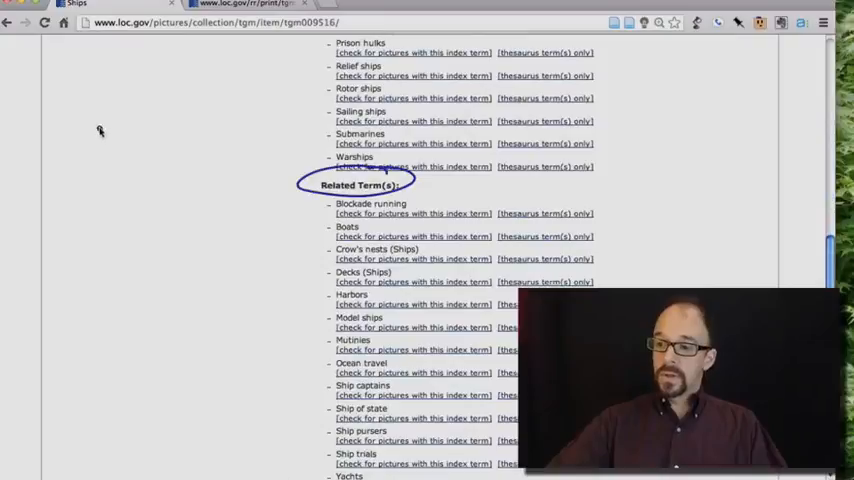
{"action": "left_click_drag", "start_coordinate": [96, 104], "coordinate": [180, 160]}
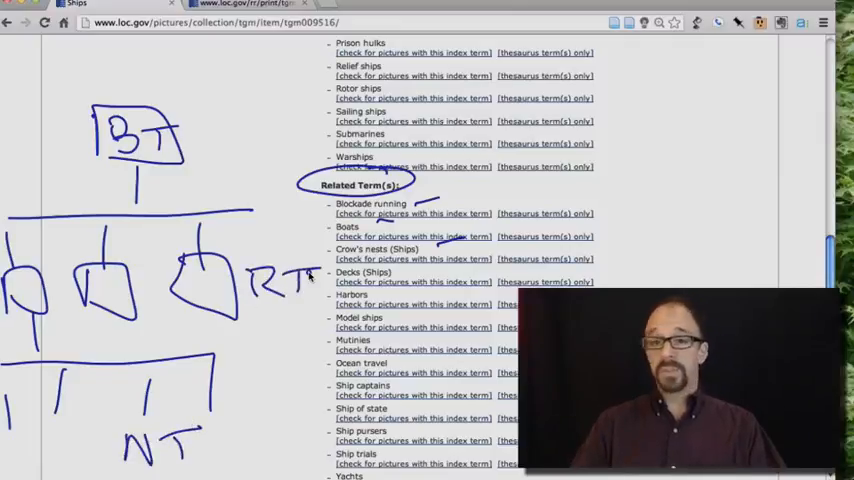
{"action": "scroll", "scroll_direction": "up", "scroll_amount": 3}
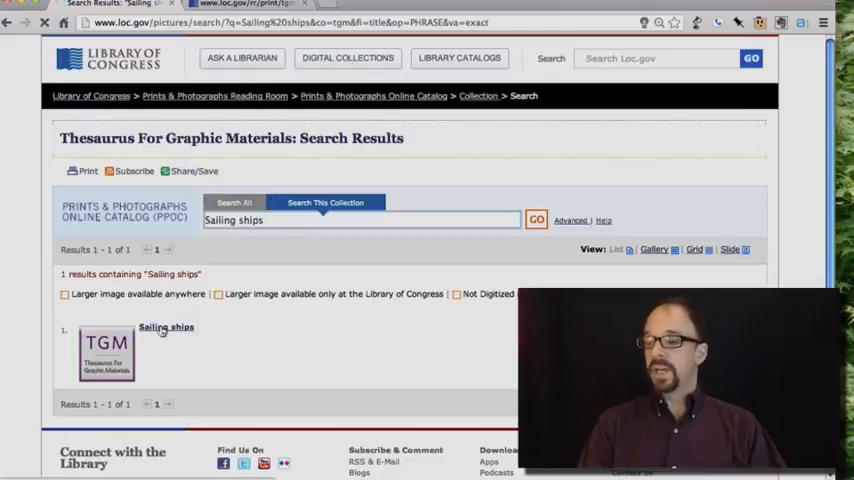
Step: View the Sailing ships record showing Ships as broader term and three narrower terms
{"action": "left_click", "coordinate": [166, 328]}
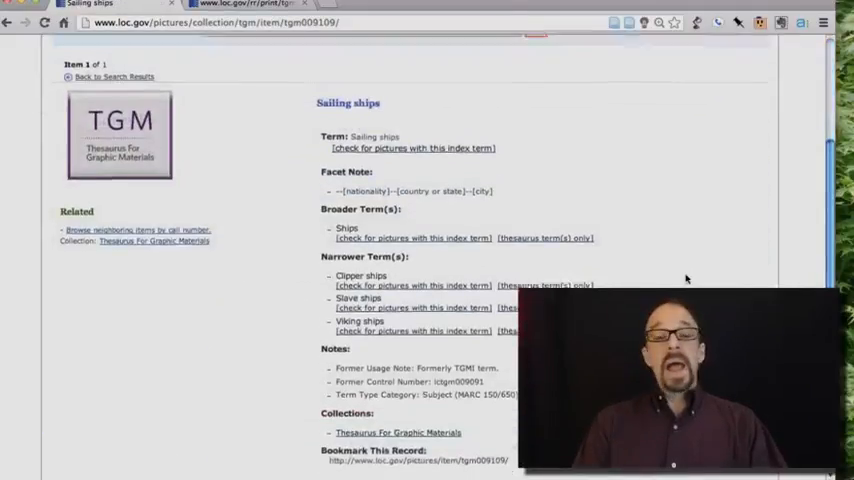
{"action": "scroll", "scroll_direction": "down", "scroll_amount": 3}
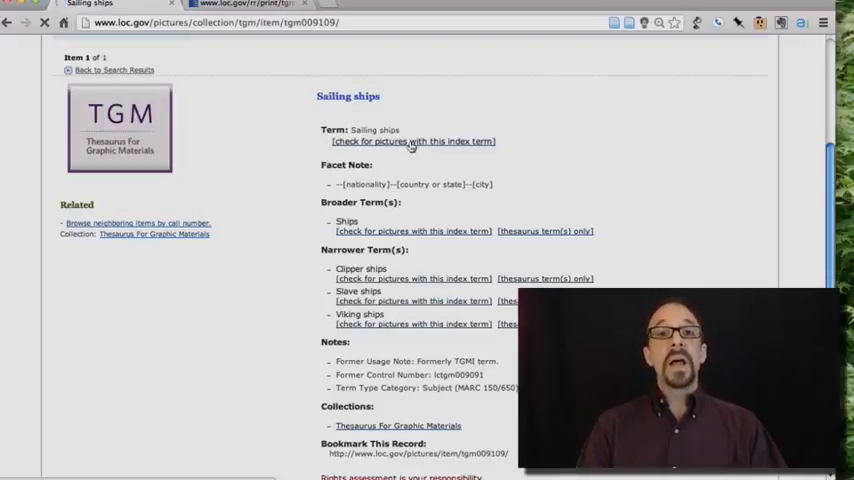
Step: Check pictures indexed under Sailing ships and review the 'Florida' privateer item's Subjects list
{"action": "left_click", "coordinate": [412, 140]}
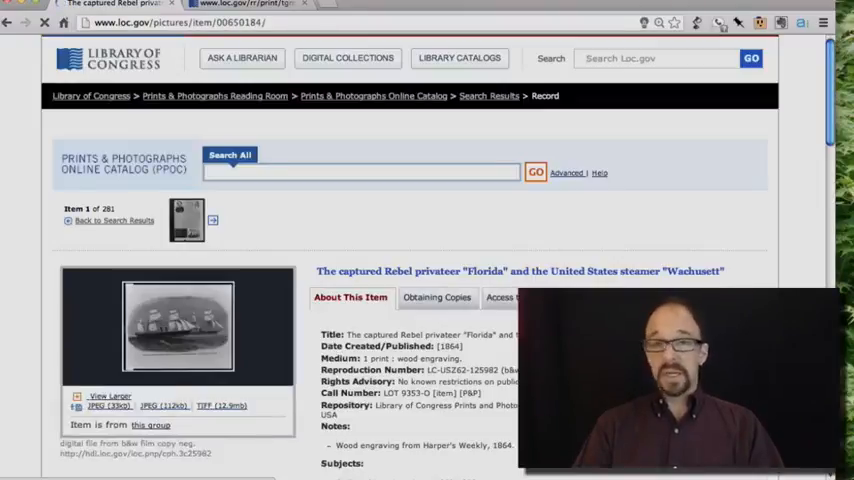
{"action": "scroll", "scroll_direction": "down", "scroll_amount": 3}
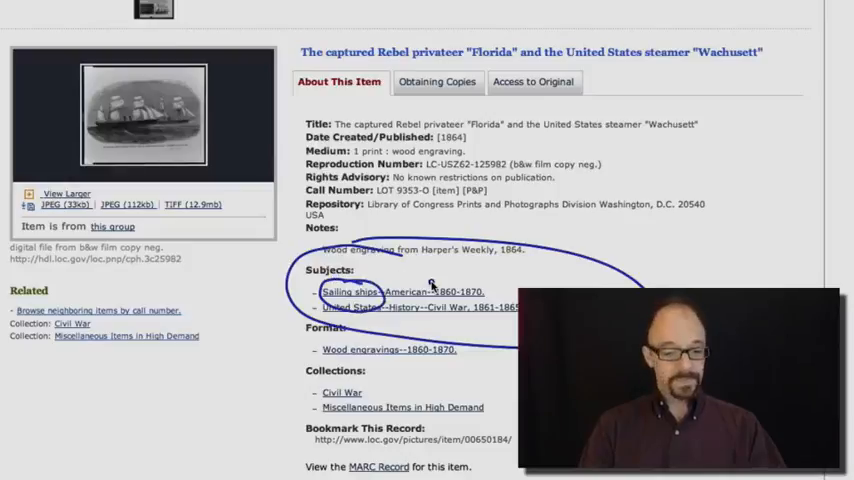
Step: View the Sailing ships entry in the TGM plain-text file with facet, terms and notes
{"action": "left_click", "coordinate": [352, 292]}
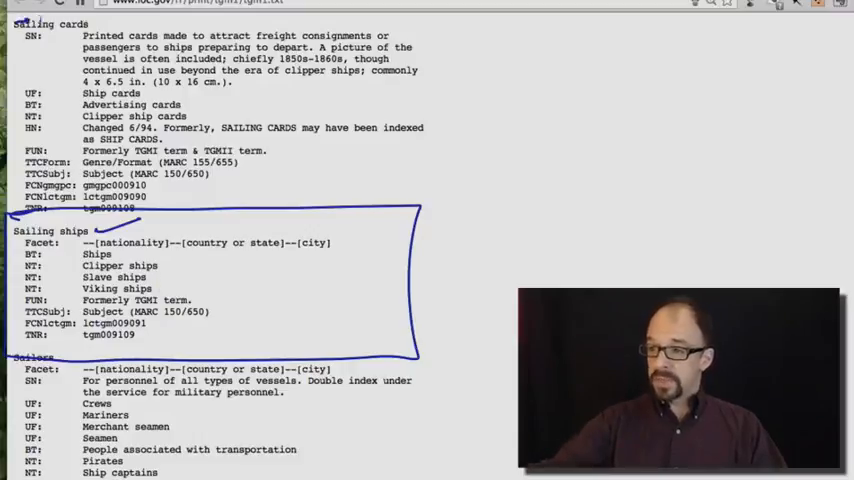
{"action": "left_click_drag", "start_coordinate": [20, 20], "coordinate": [396, 210]}
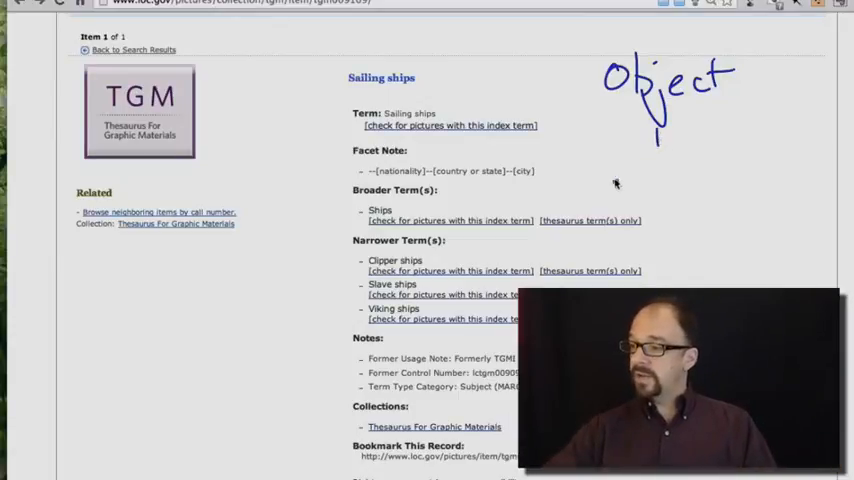
{"action": "type", "text": "Equi"}
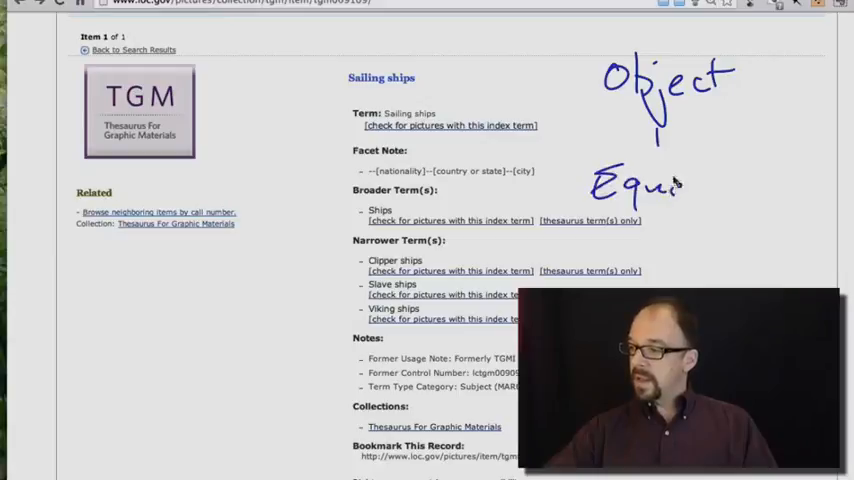